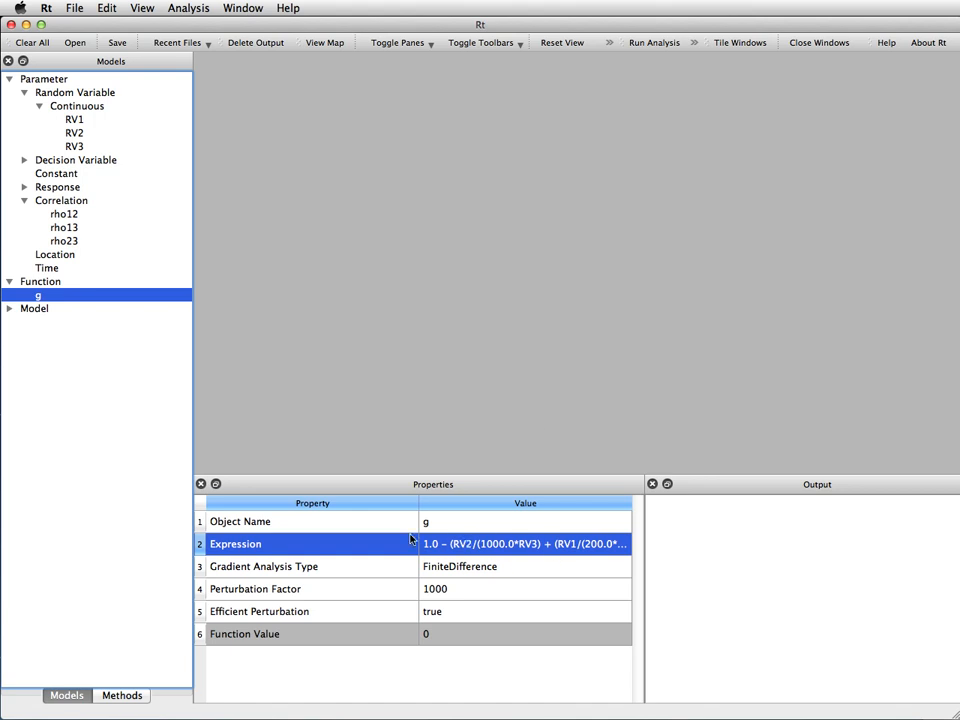
pyautogui.moveTo(40, 296)
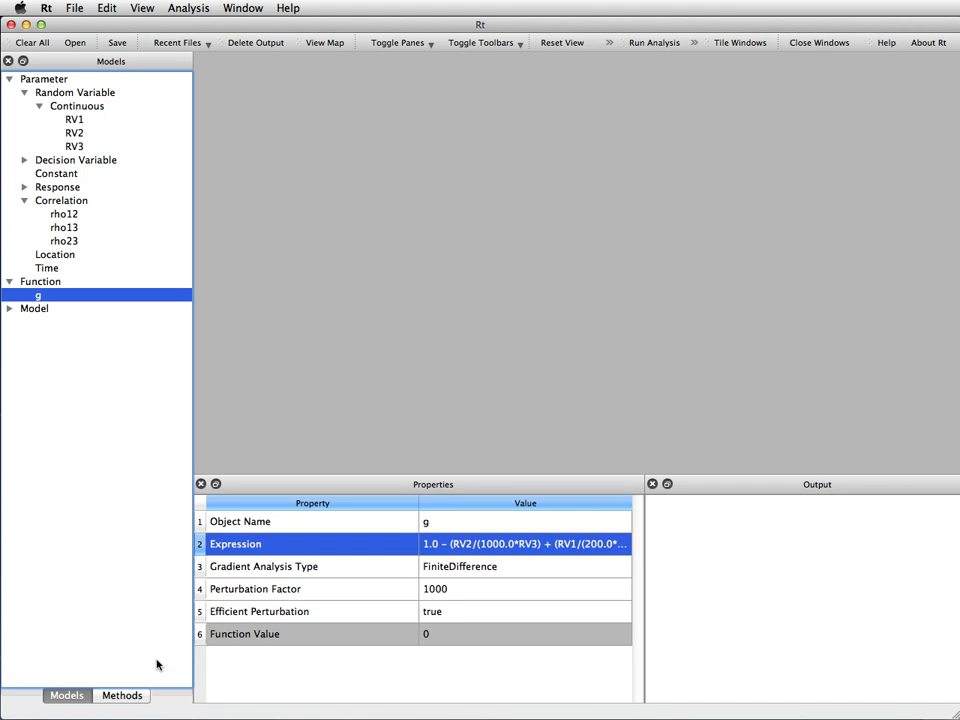
# - Show mySamplingAnalysis properties from the Methods list under Sampling
pyautogui.click(117, 696)
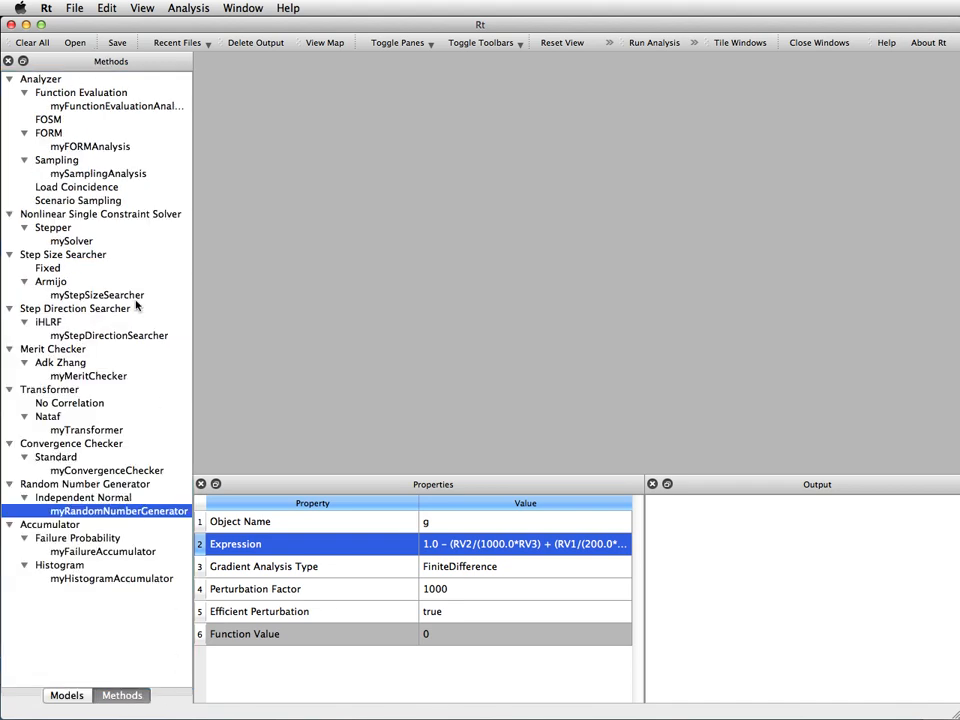
pyautogui.click(98, 173)
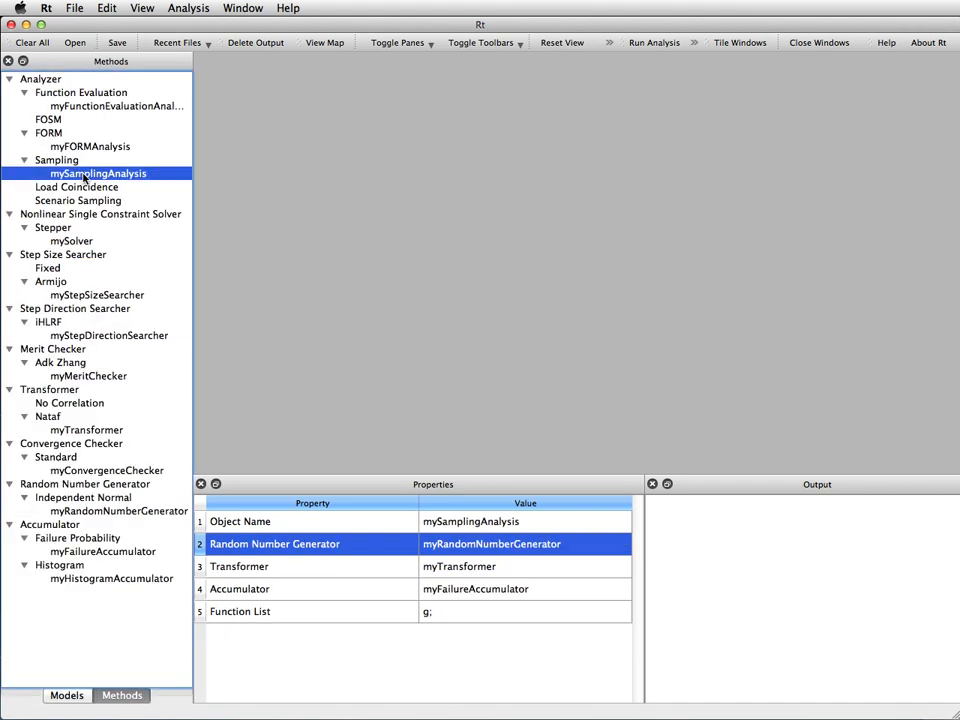
pyautogui.moveTo(99, 173)
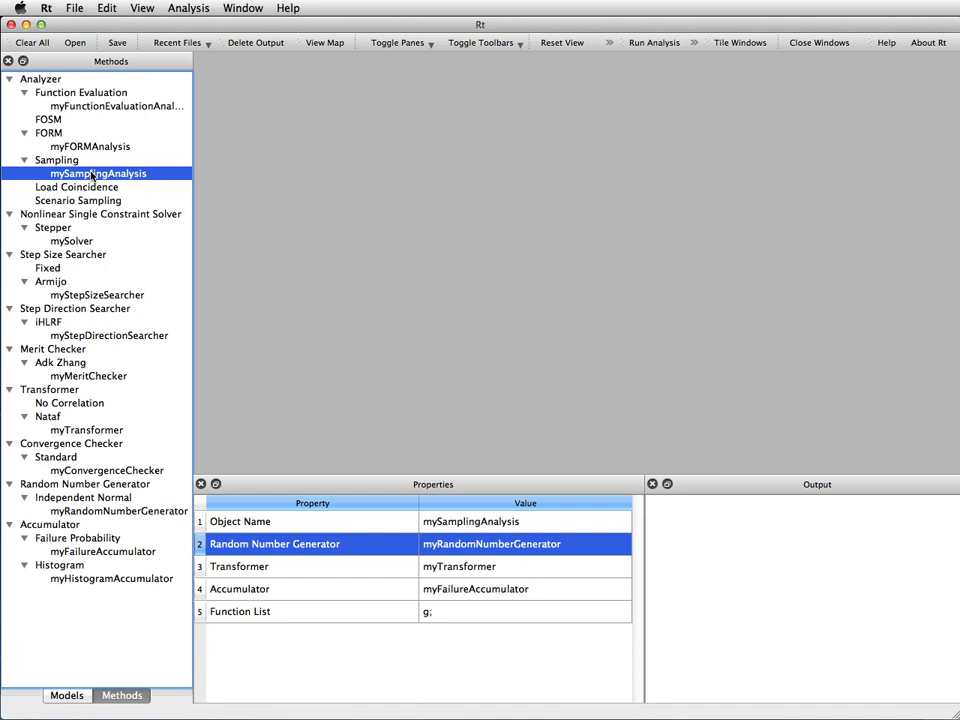
pyautogui.moveTo(377, 492)
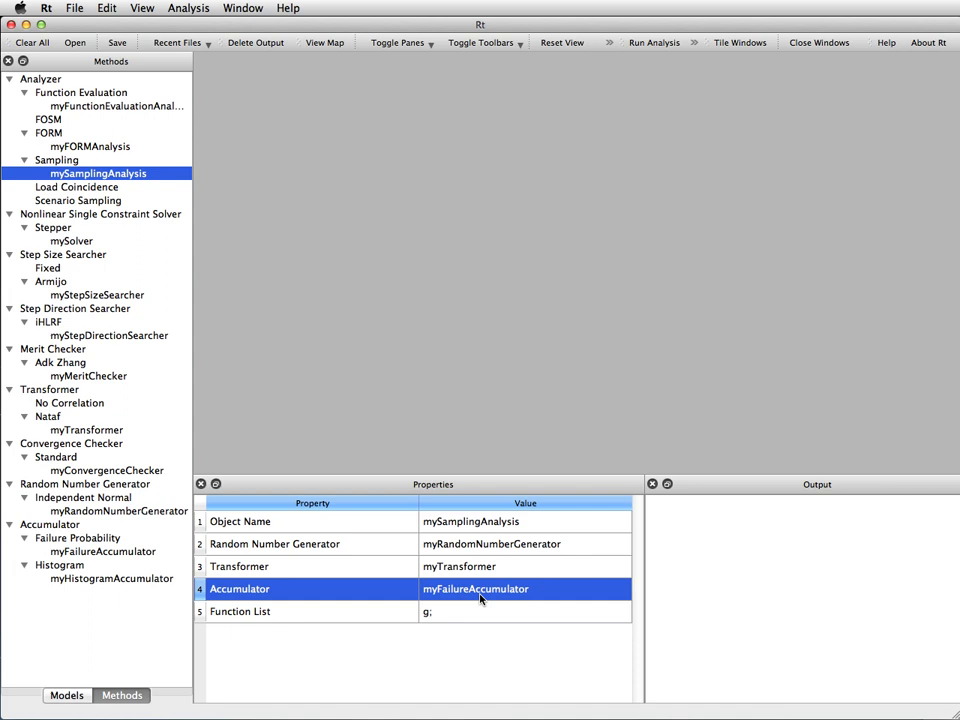
pyautogui.moveTo(373, 560)
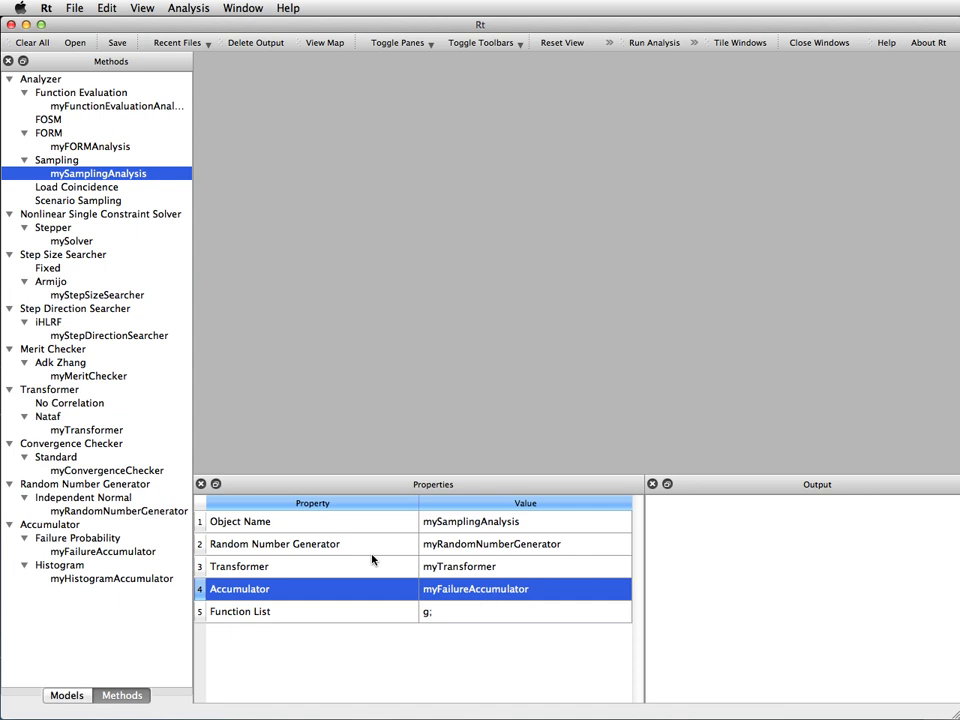
pyautogui.moveTo(105, 520)
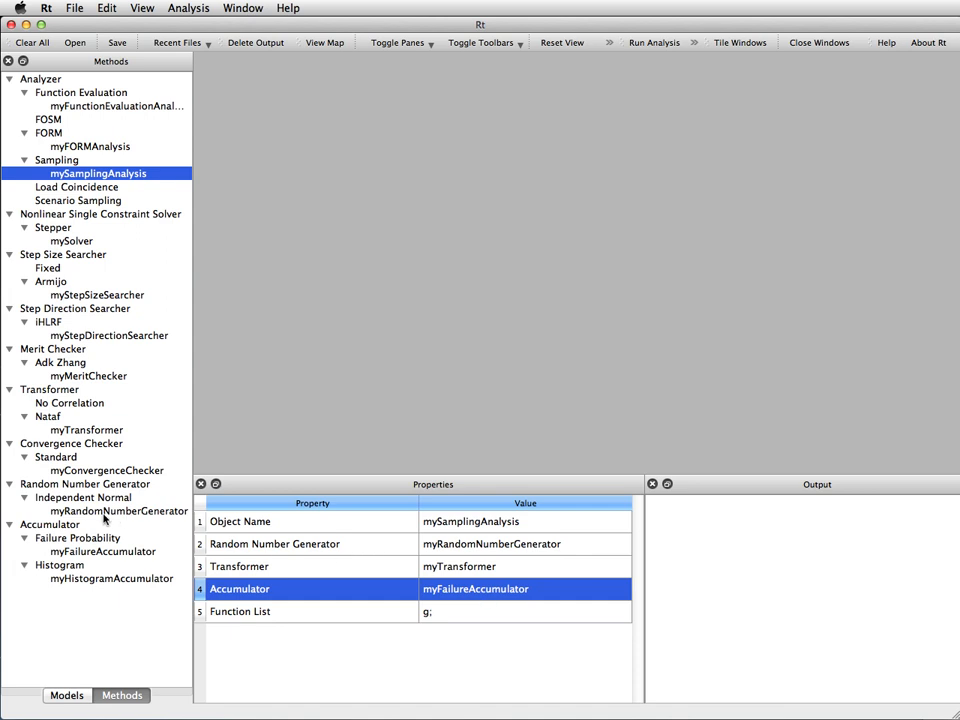
# - Show myRandomNumberGenerator's properties: current-value start point, standard deviation 1, seed 0
pyautogui.click(118, 510)
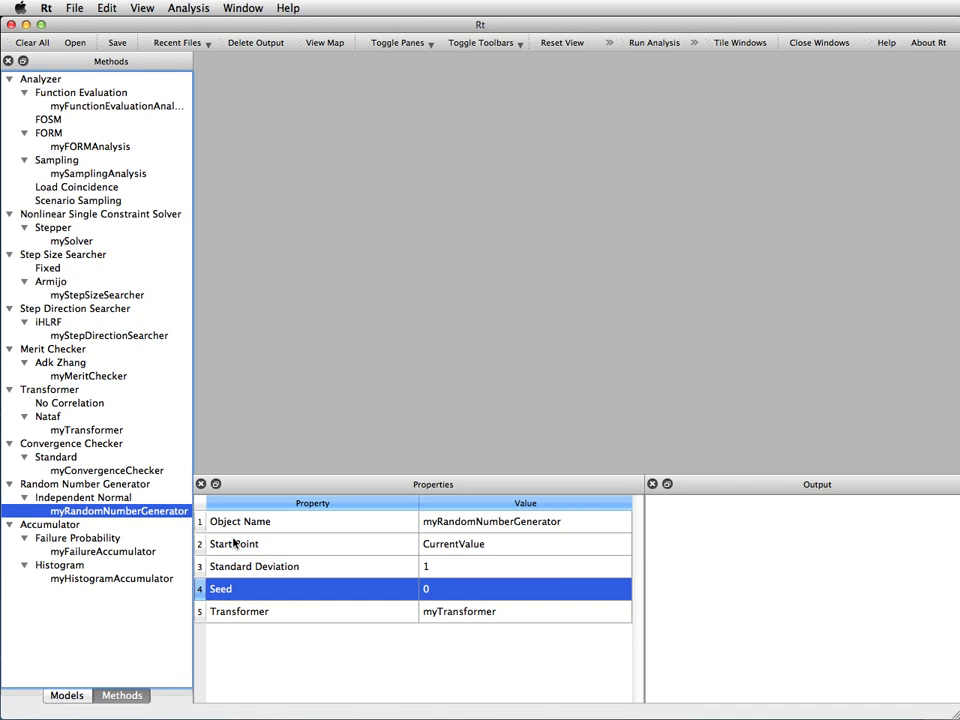
pyautogui.moveTo(253, 550)
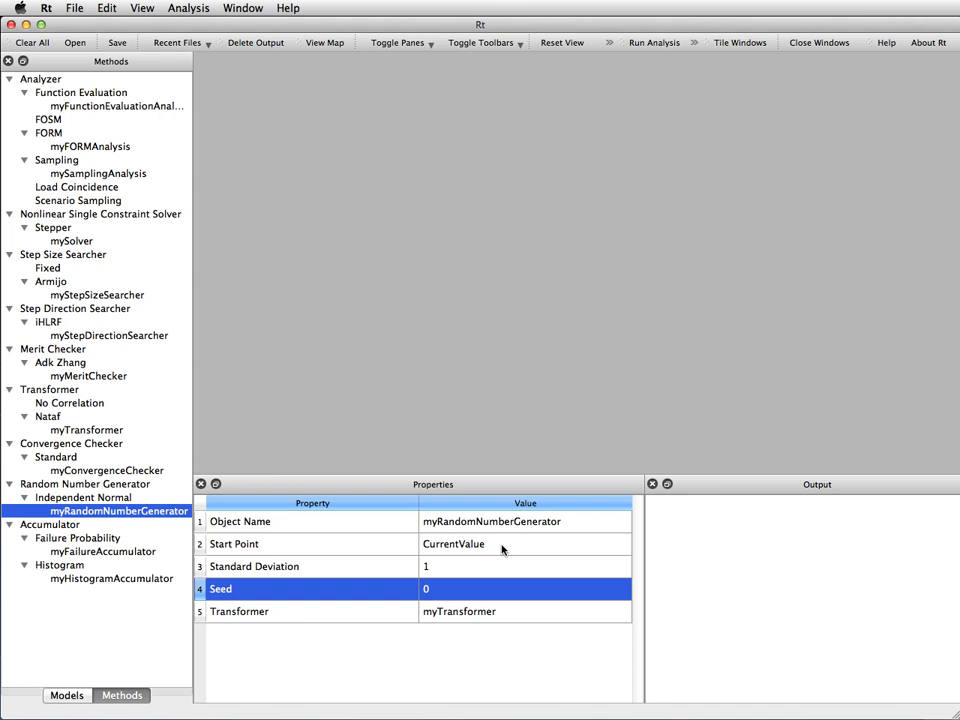
pyautogui.moveTo(421, 548)
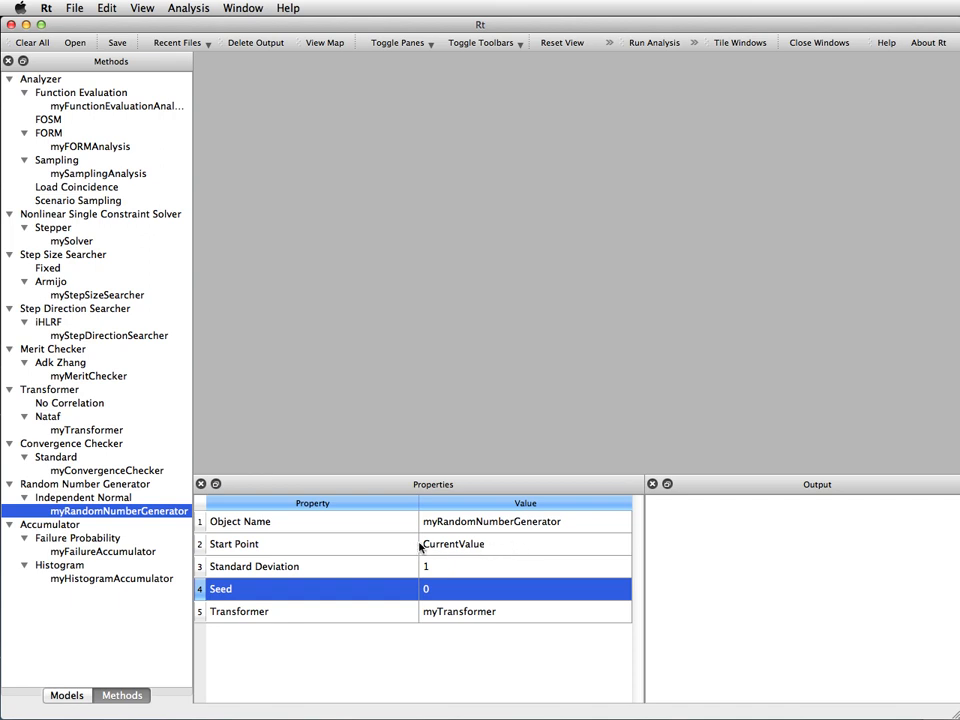
pyautogui.moveTo(482, 550)
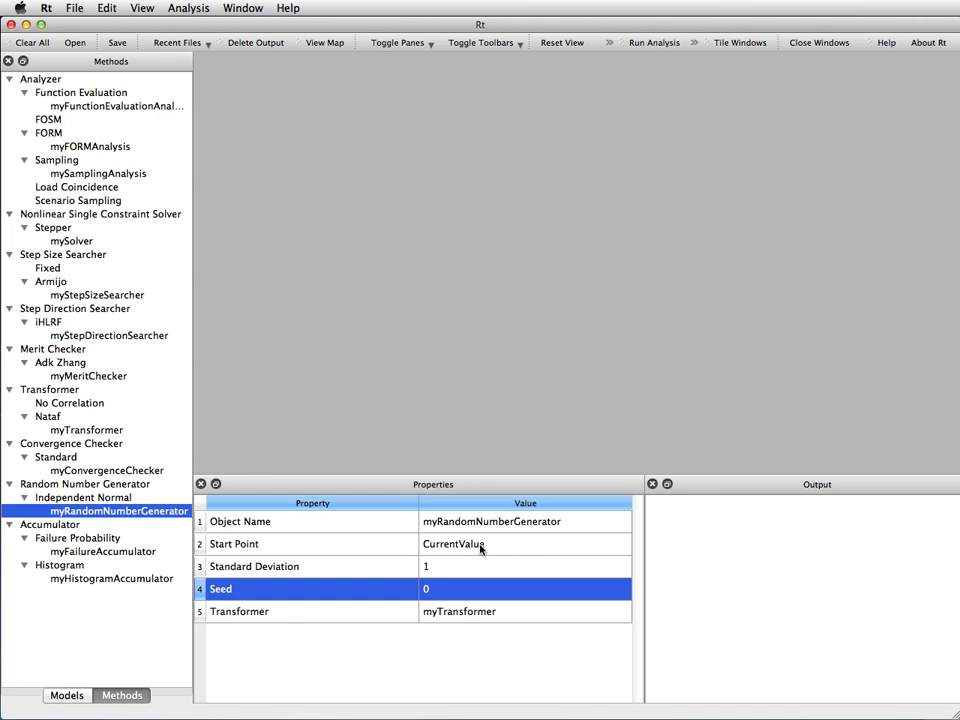
pyautogui.moveTo(306, 530)
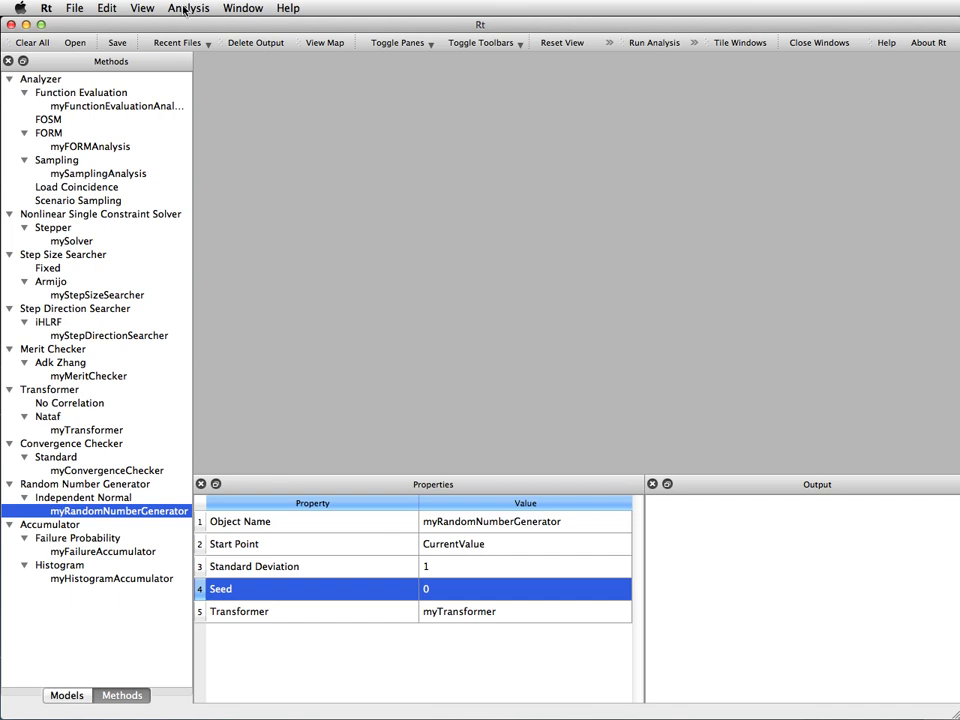
# - Run myFORMAnalysis, giving reliability index 1.77277 and failure probability 0.0381332
pyautogui.click(214, 9)
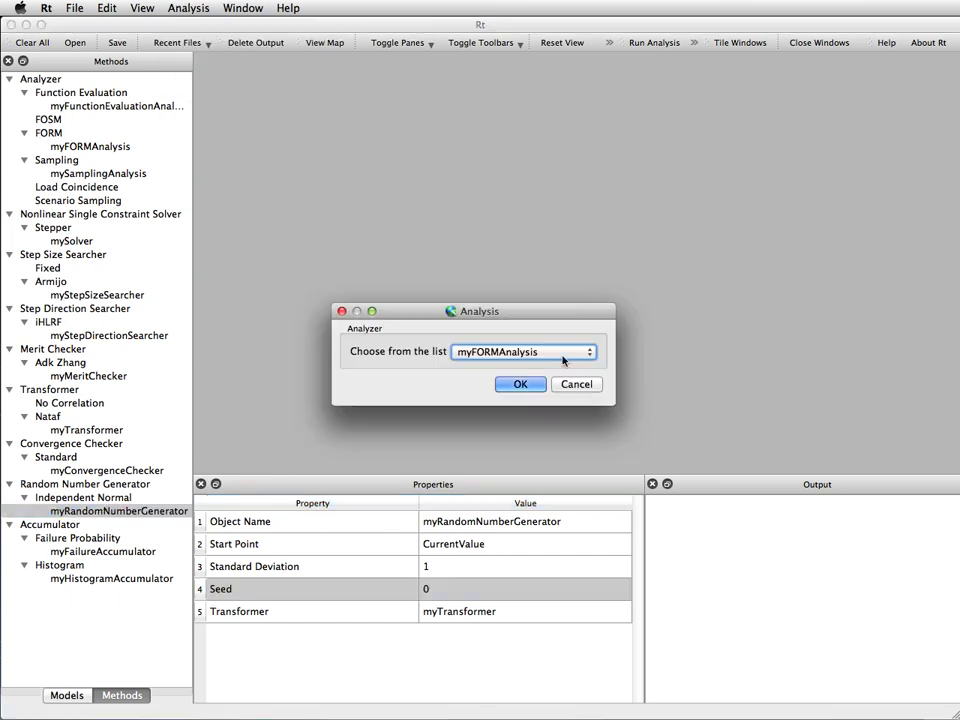
pyautogui.click(520, 384)
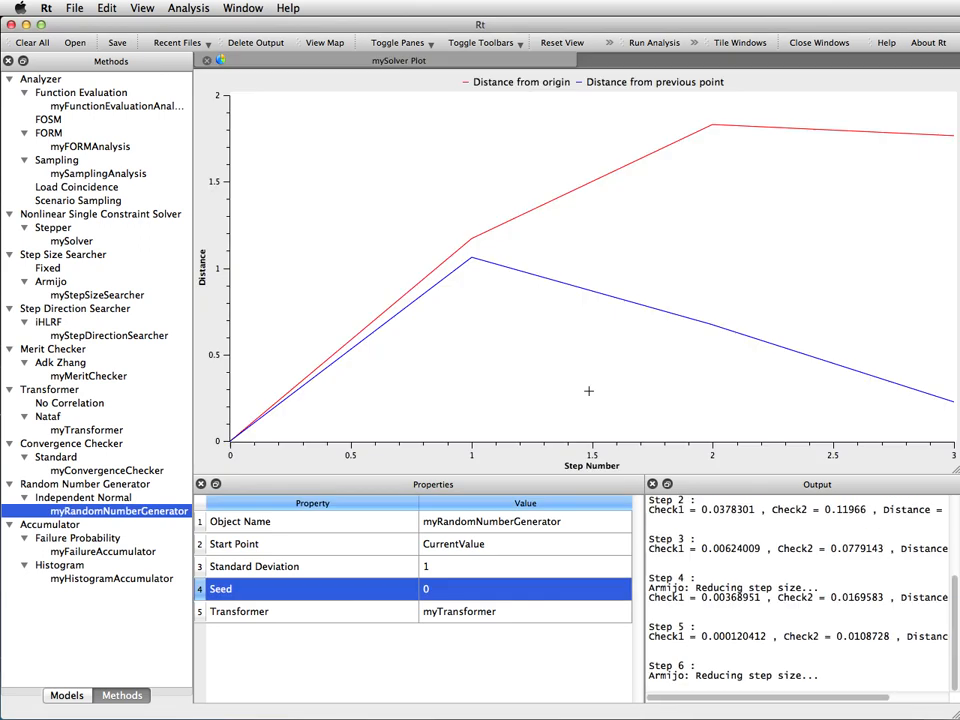
pyautogui.click(643, 41)
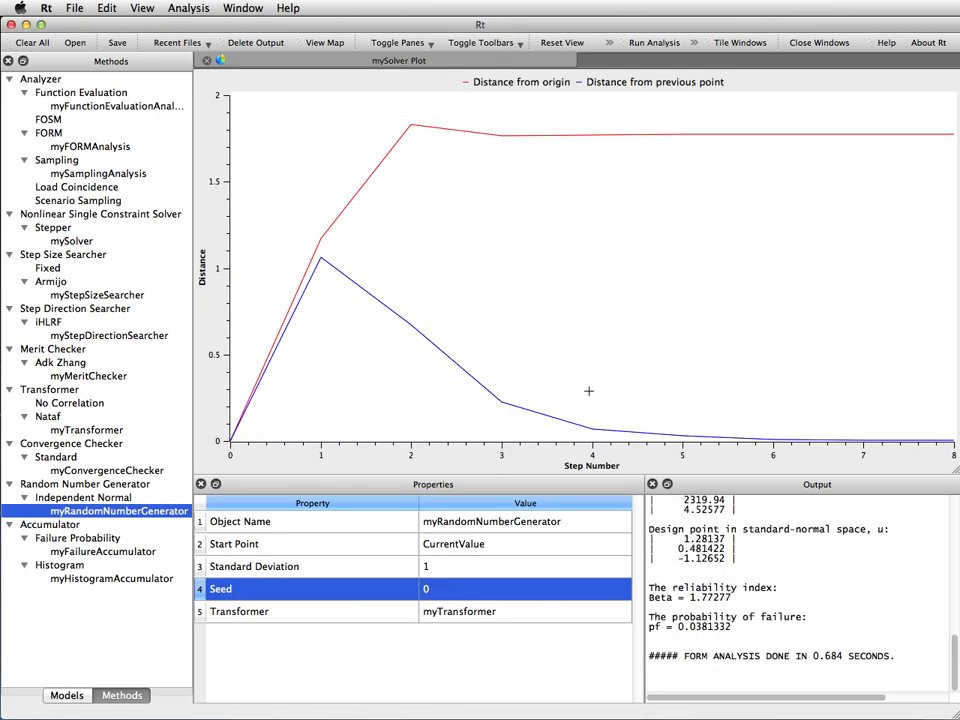
pyautogui.moveTo(182, 525)
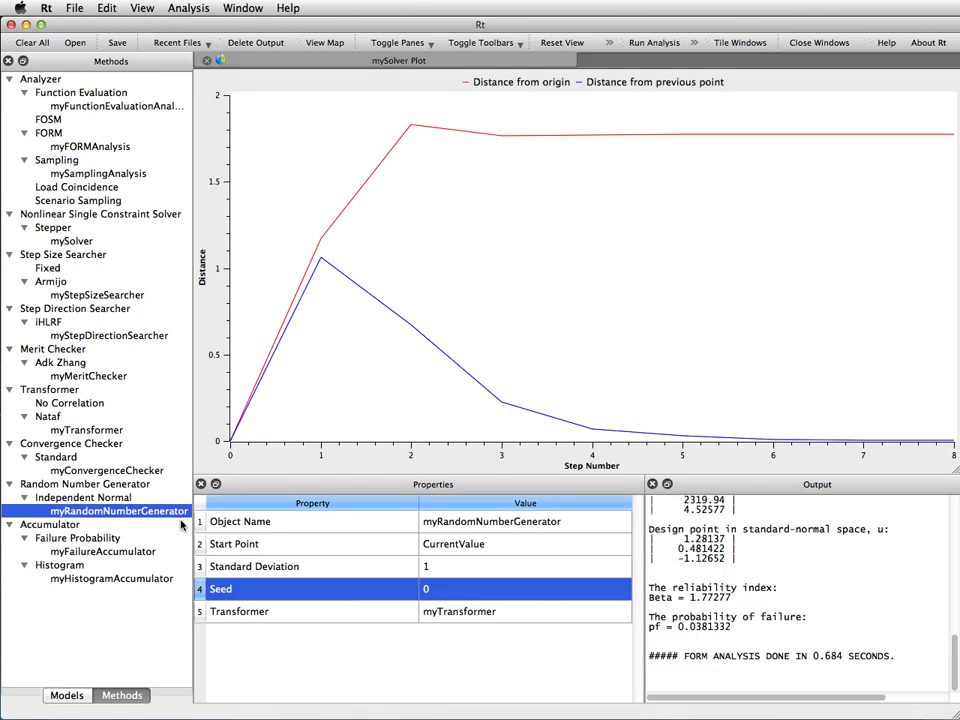
pyautogui.moveTo(97, 187)
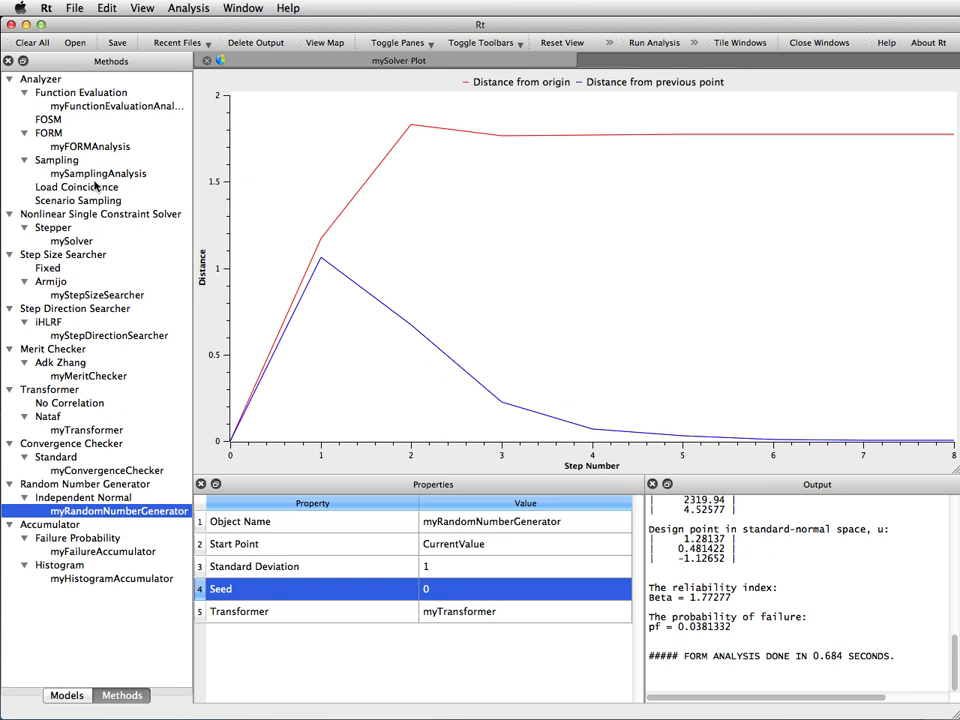
# - Review mySamplingAnalysis properties, then return to myRandomNumberGenerator's properties
pyautogui.click(98, 173)
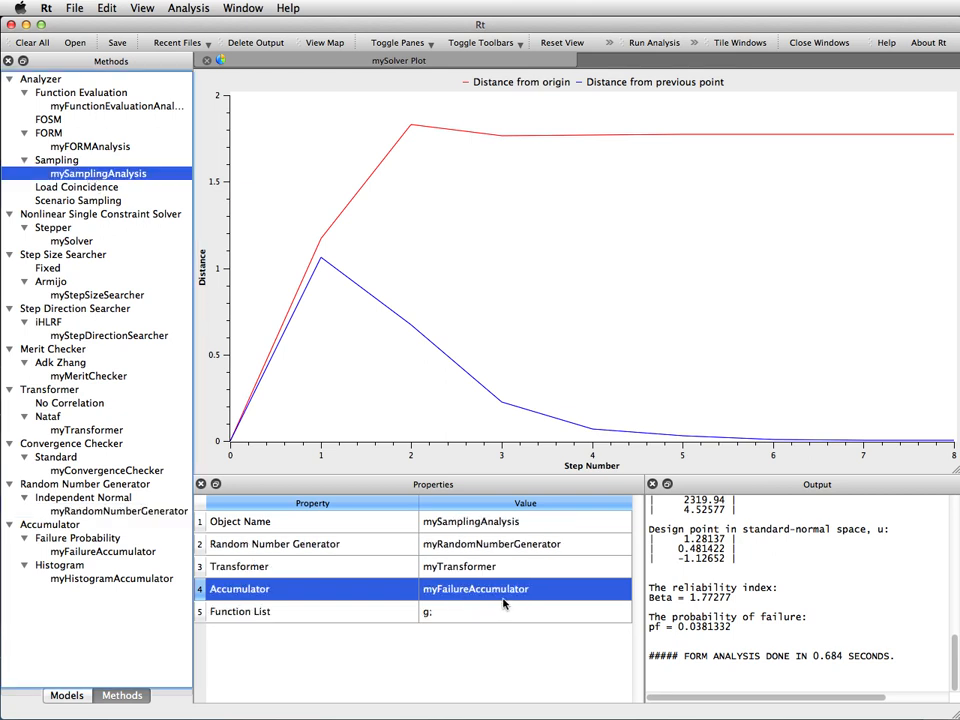
pyautogui.moveTo(512, 595)
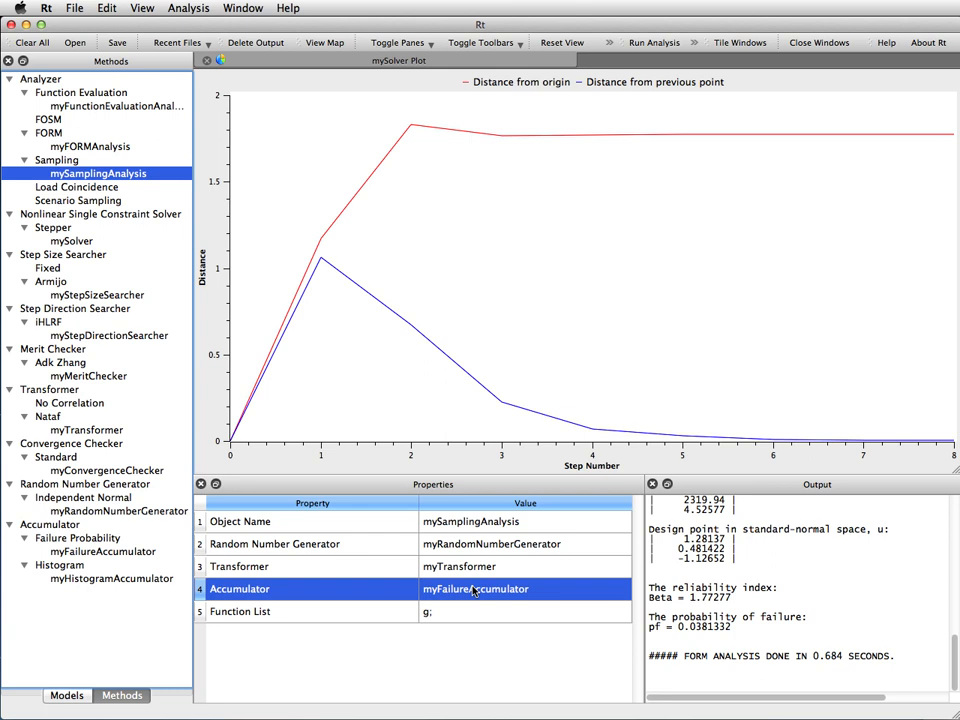
pyautogui.click(109, 531)
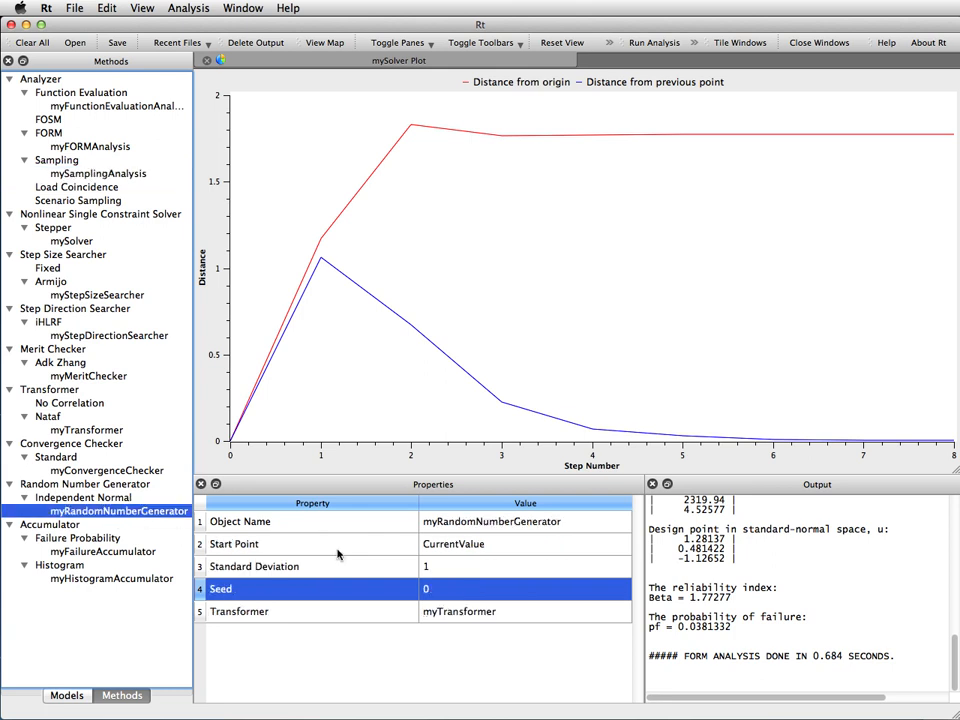
pyautogui.moveTo(403, 552)
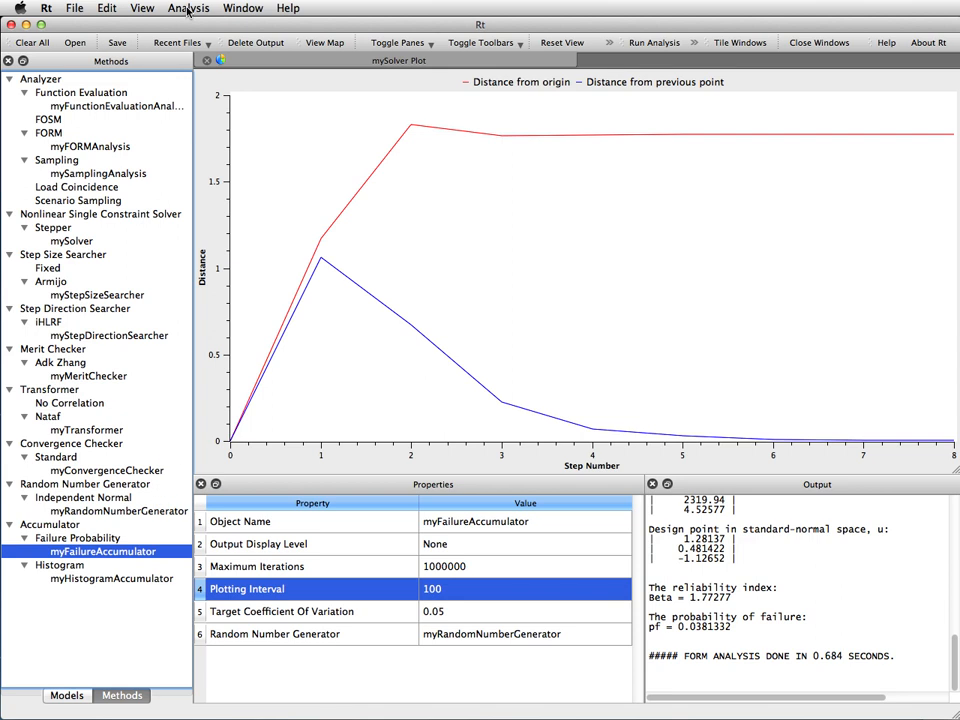
# - Run mySamplingAnalysis, yielding failure probability 0.0351132 after 999 samples
pyautogui.click(182, 11)
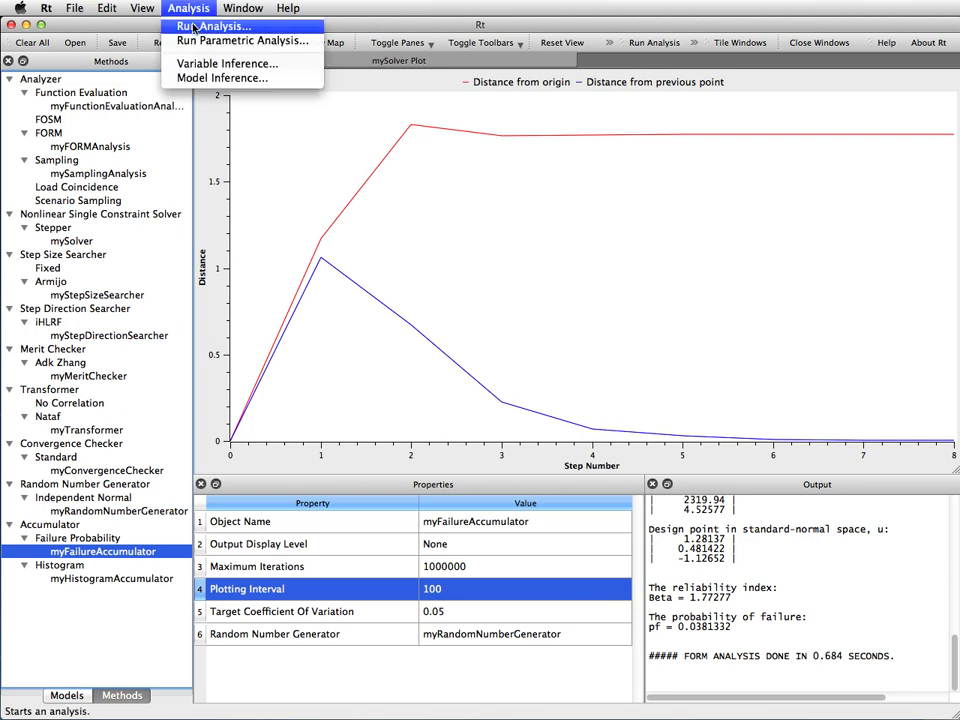
pyautogui.click(217, 25)
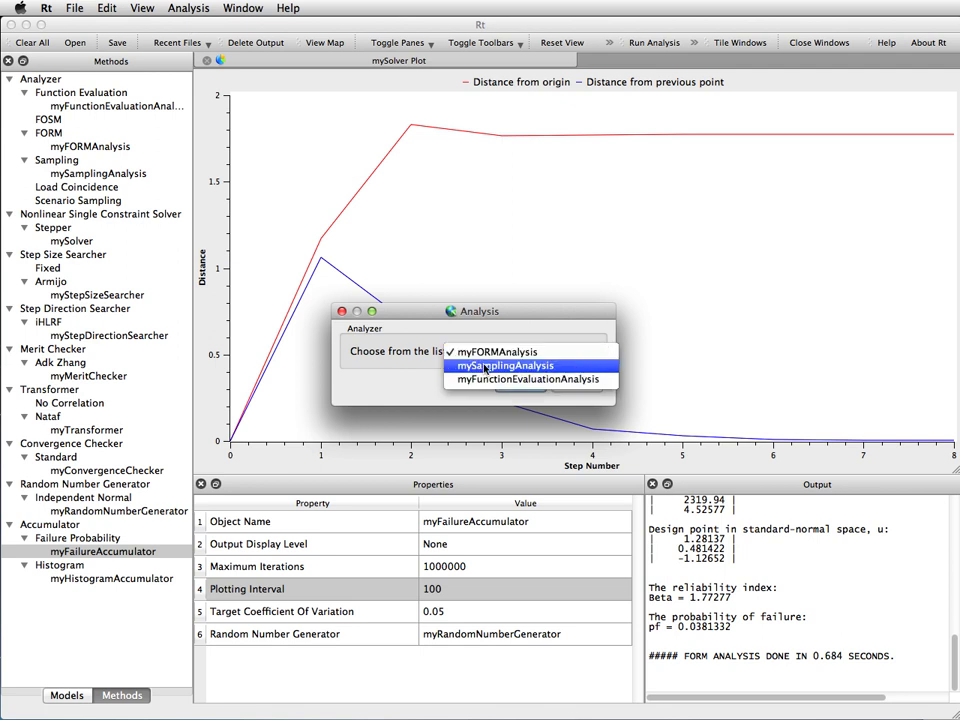
pyautogui.click(507, 365)
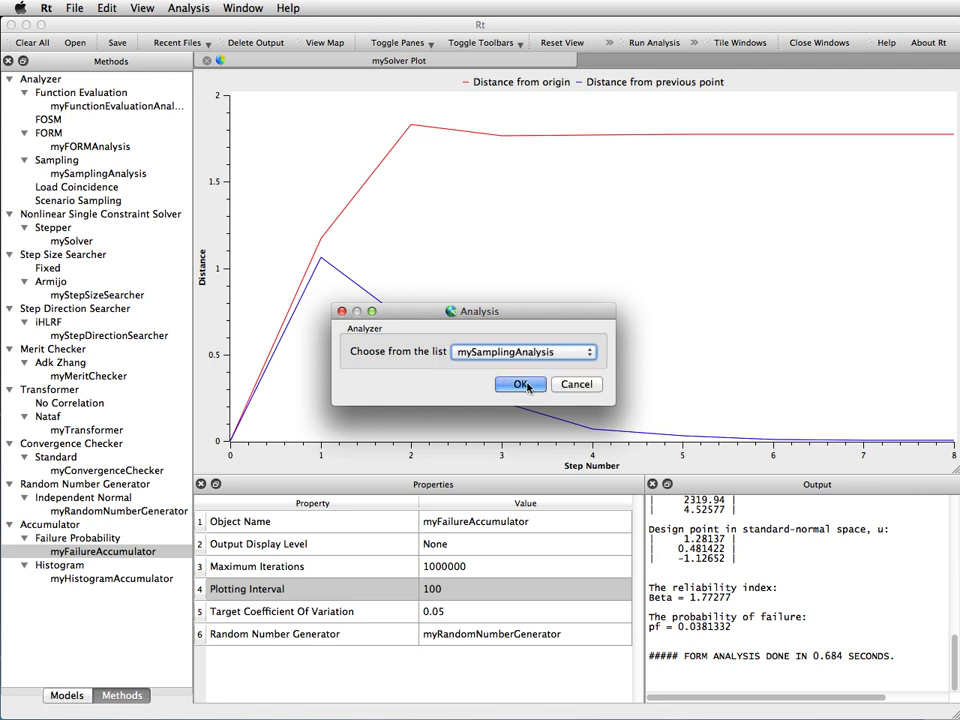
pyautogui.click(516, 384)
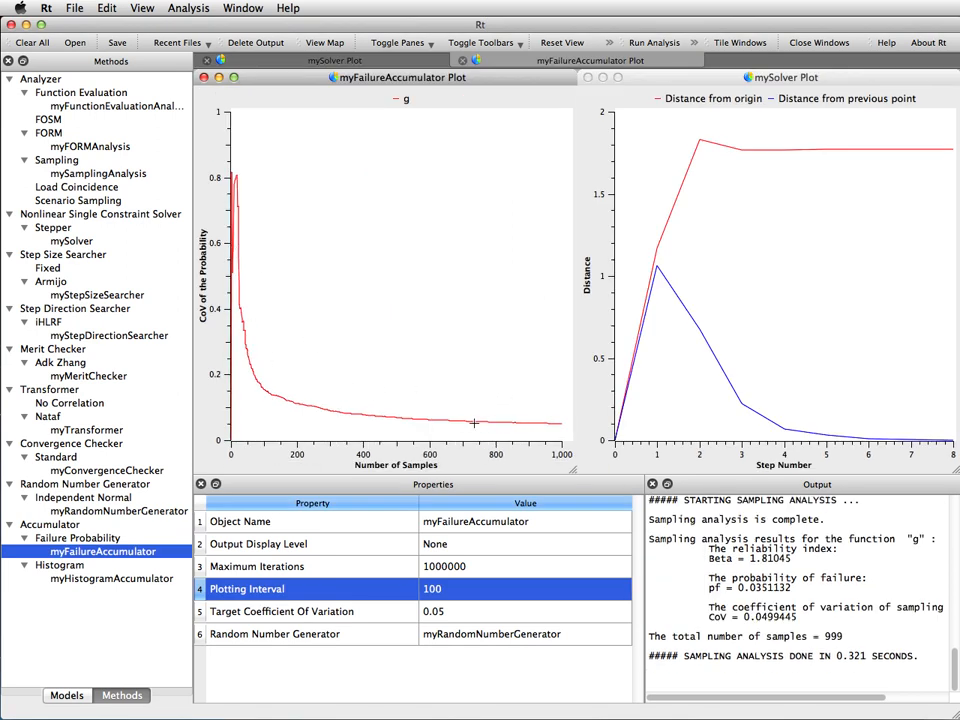
pyautogui.moveTo(384, 411)
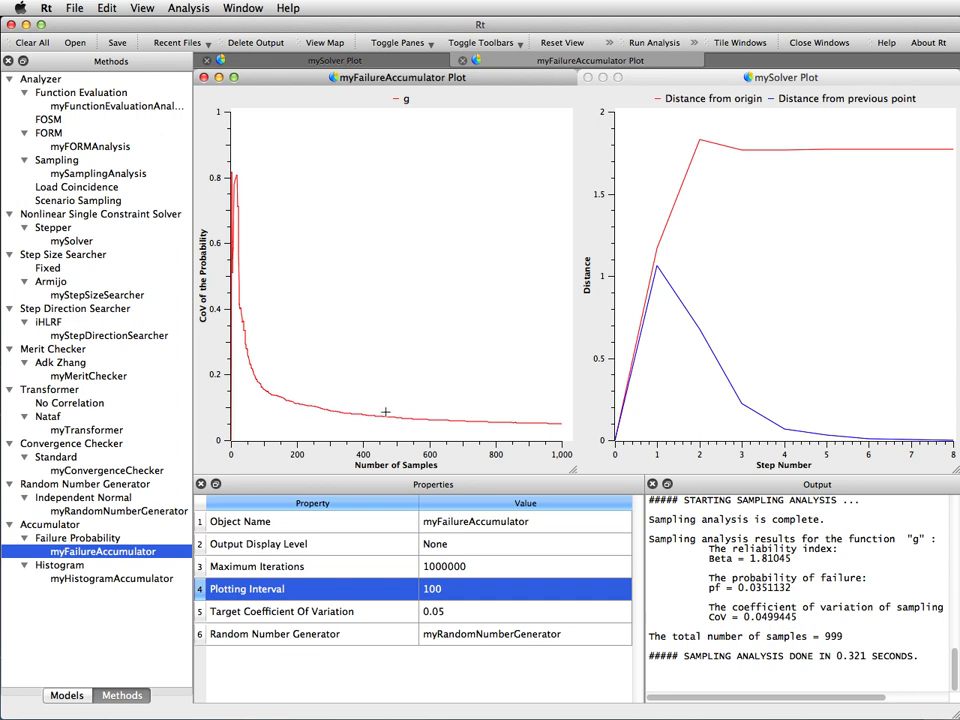
pyautogui.moveTo(247, 325)
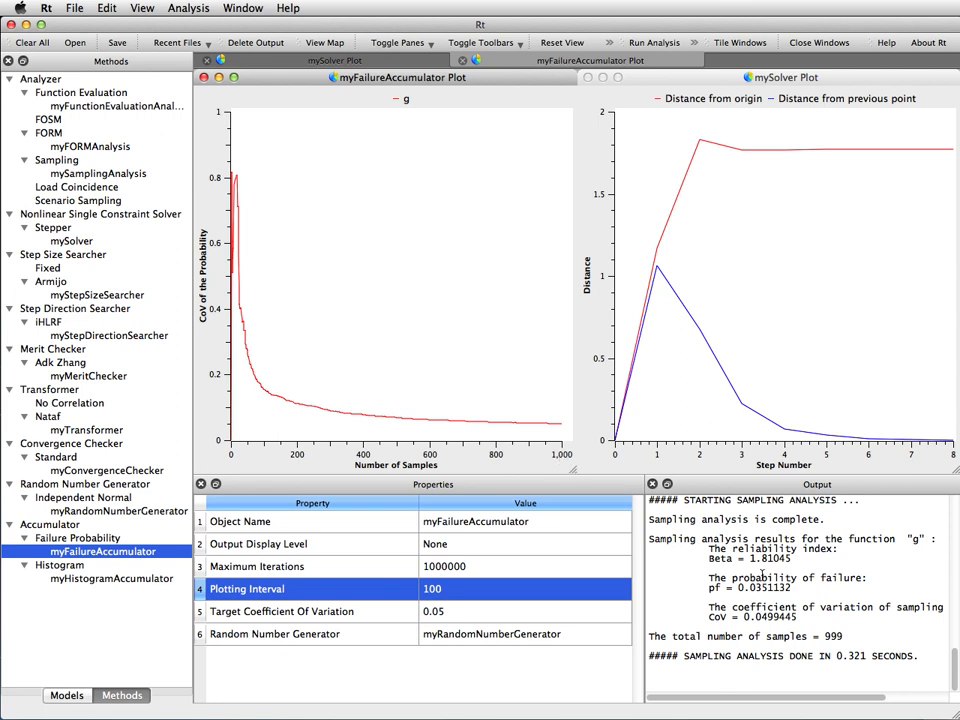
pyautogui.doubleClick(740, 632)
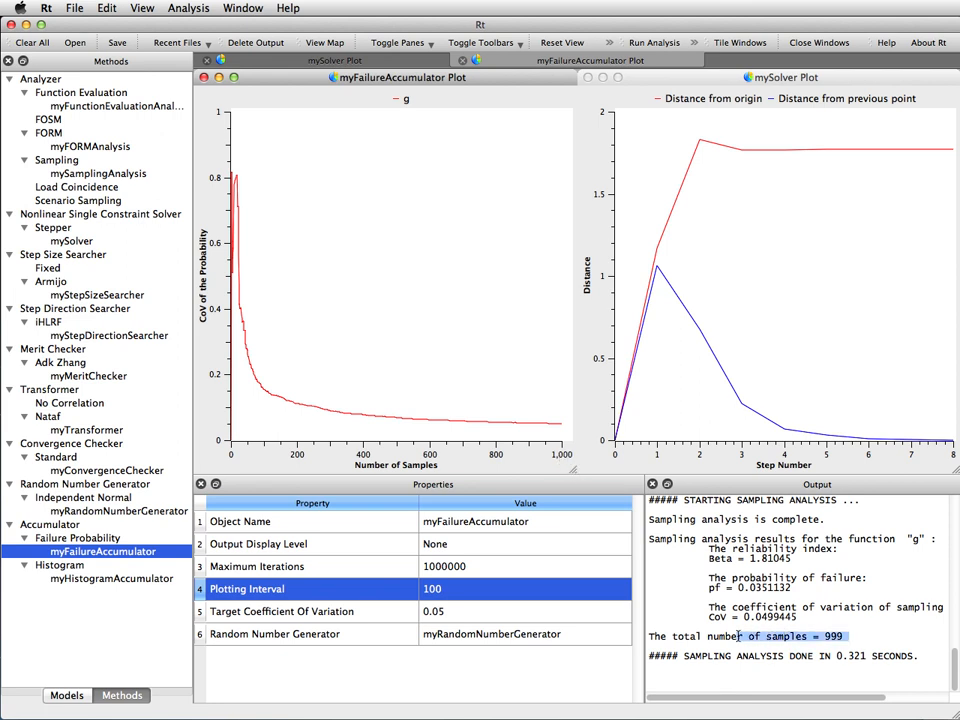